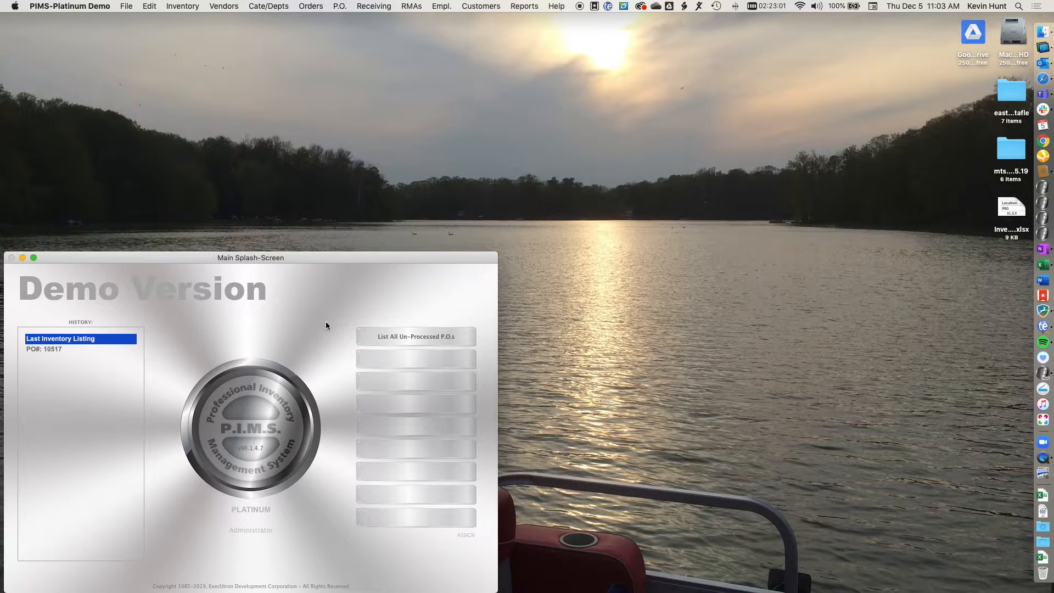
mouse_move(311, 264)
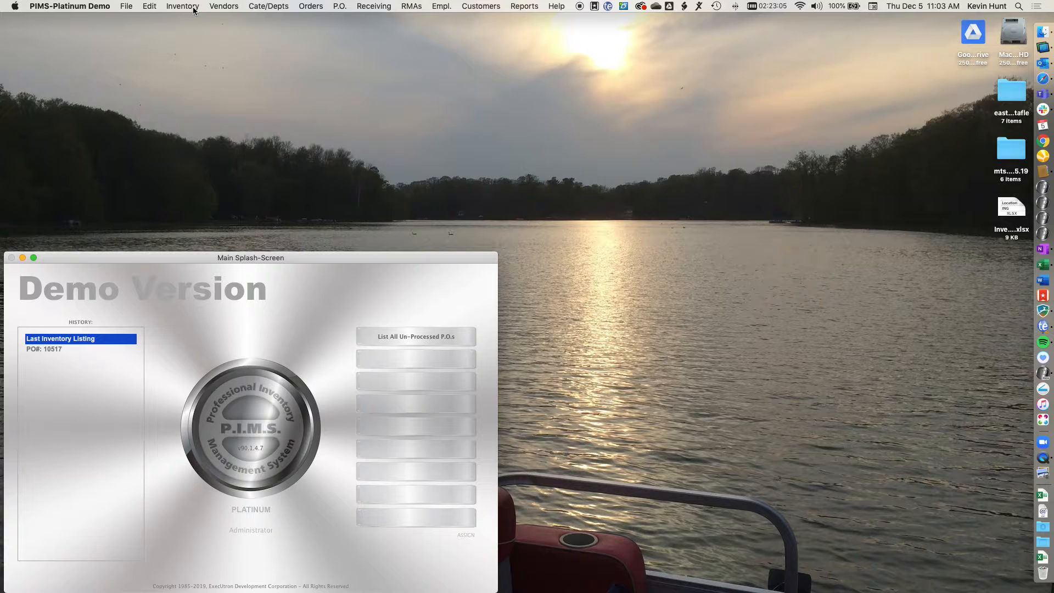
- List all inventory records, select them and start the Export On-Hands function
click(184, 6)
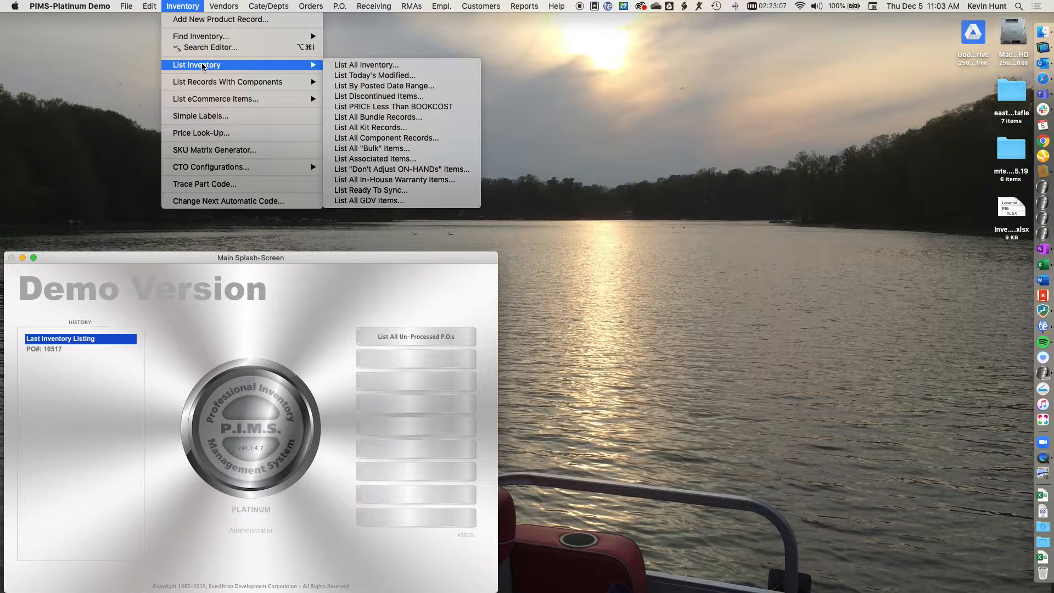
click(366, 64)
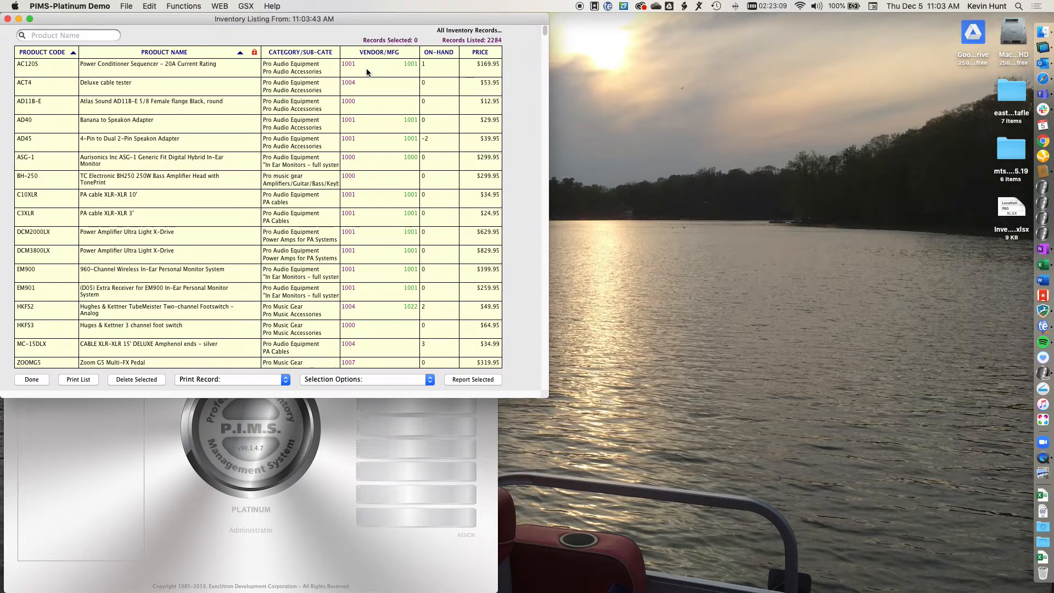
click(168, 85)
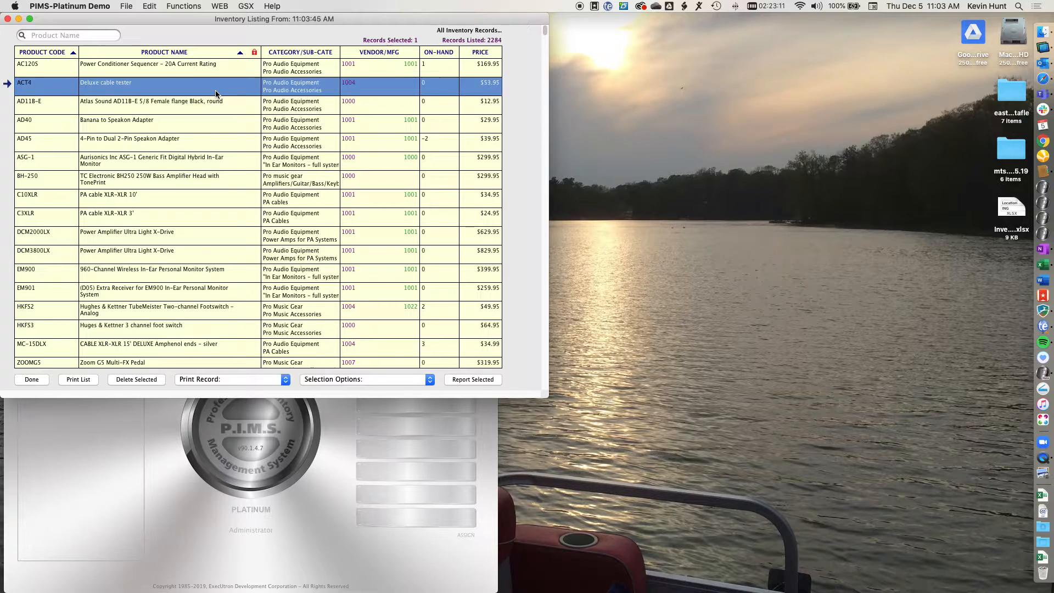
click(183, 7)
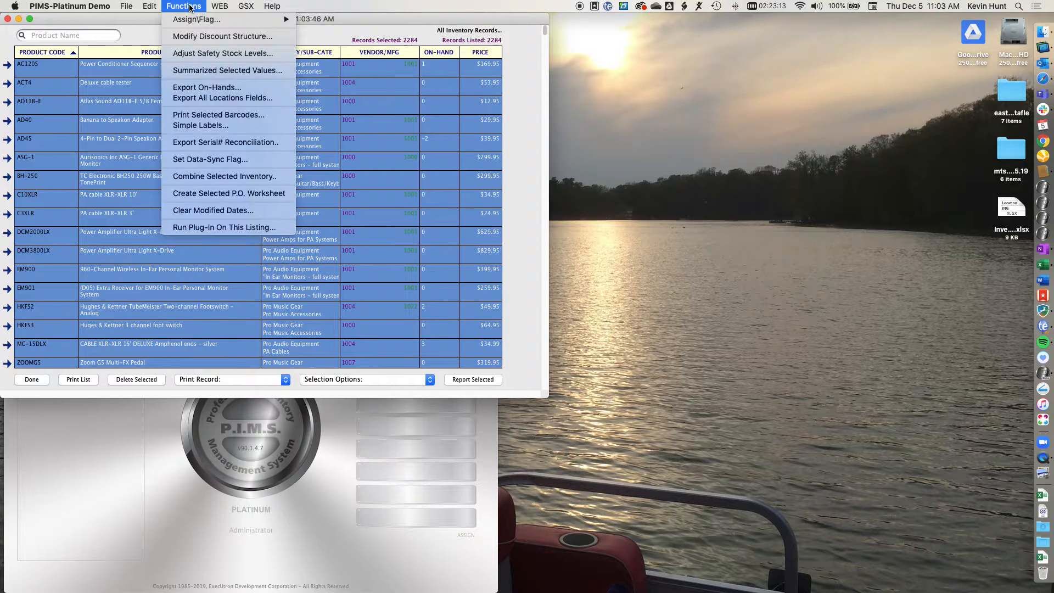
mouse_move(208, 88)
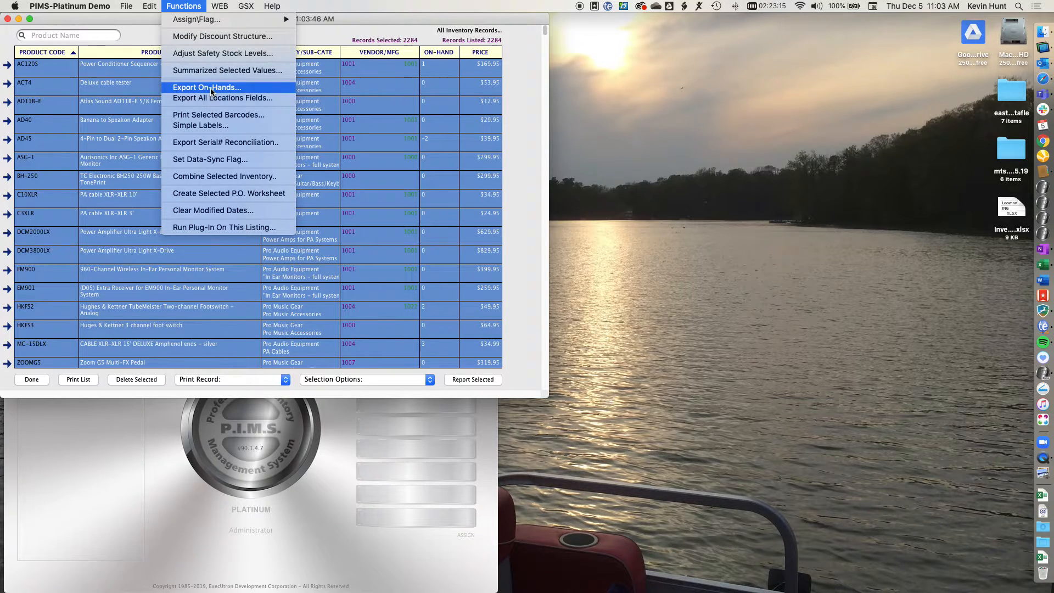
click(206, 87)
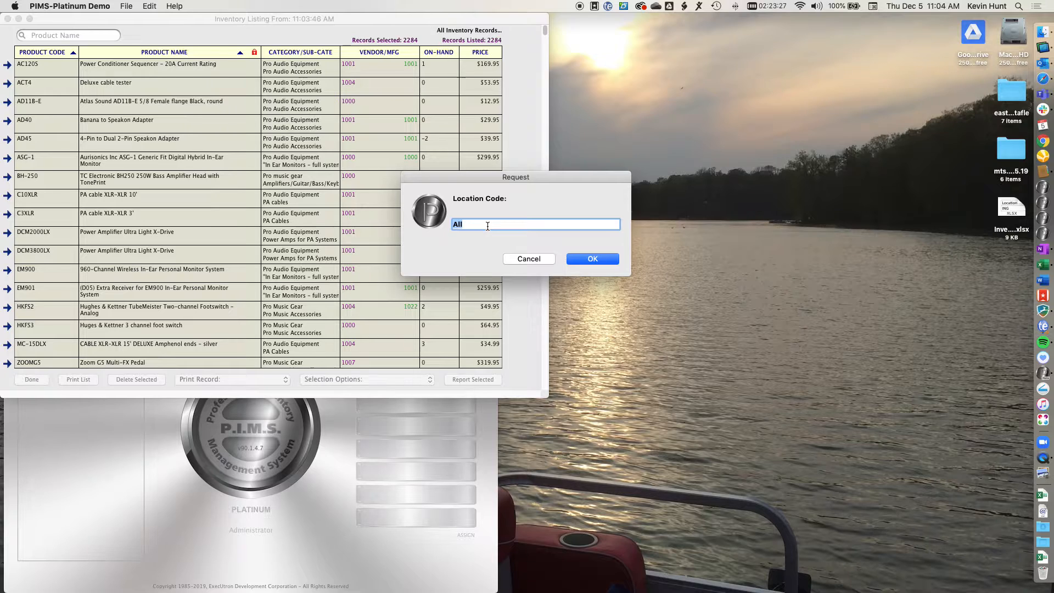
- Export on-hand quantities of all 2284 records for location Main
text(Main)
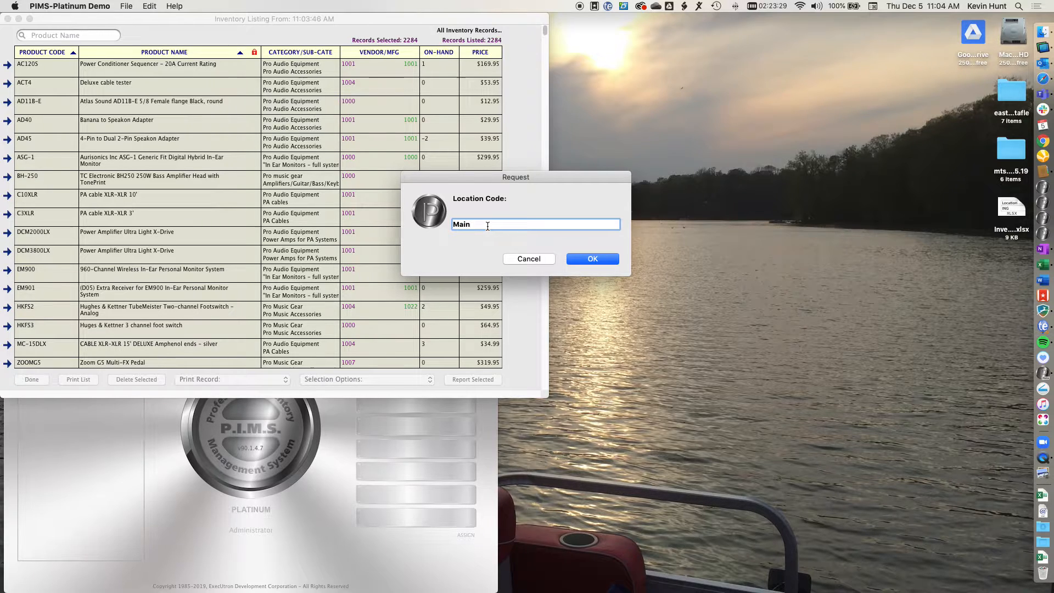
click(591, 259)
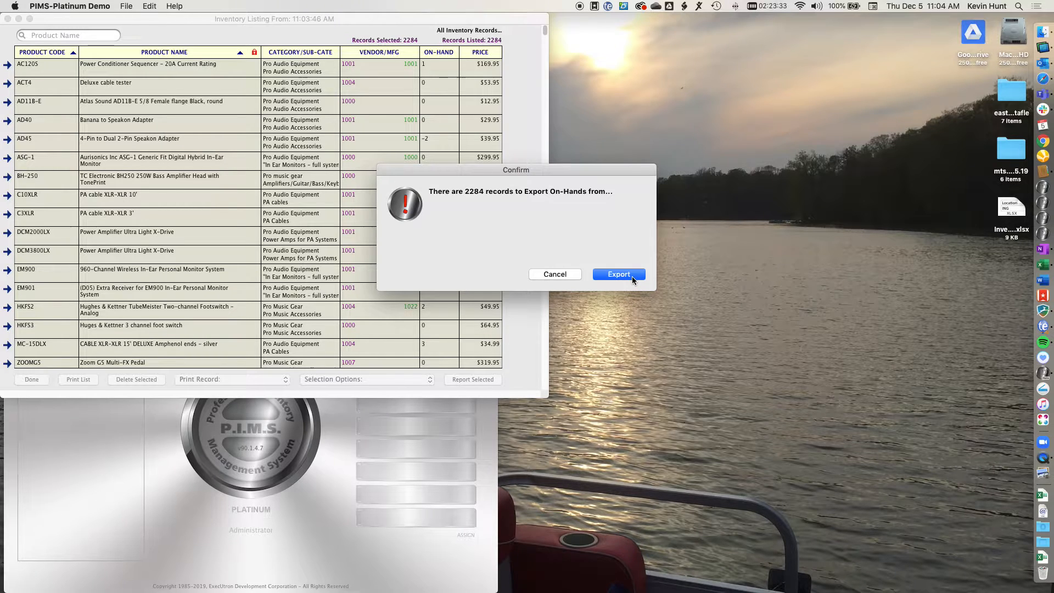
click(617, 273)
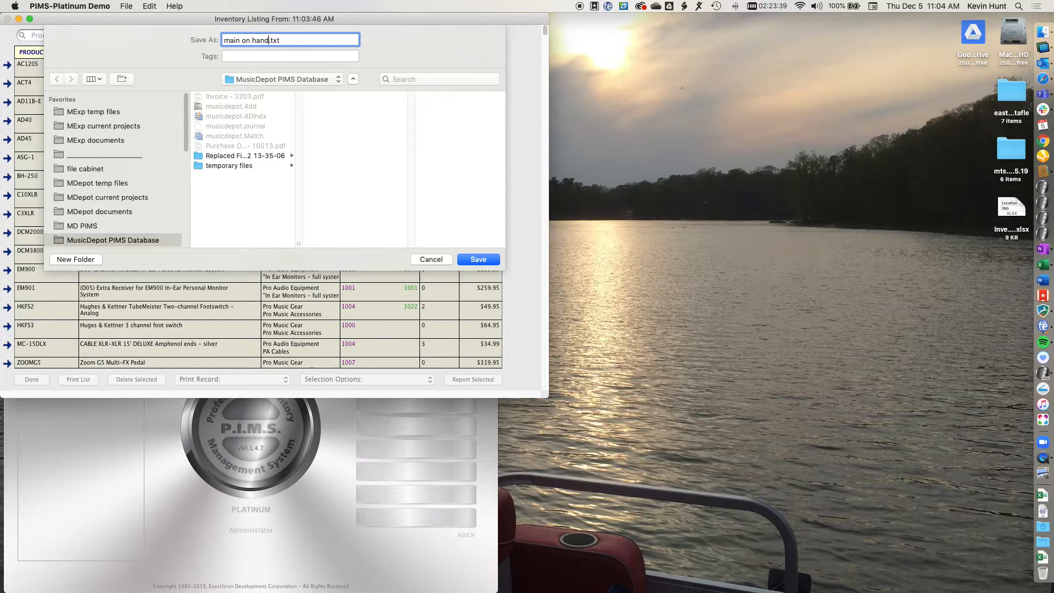
- Save the export as 'main on hand 12.5.19.txt'
text(12.5.19)
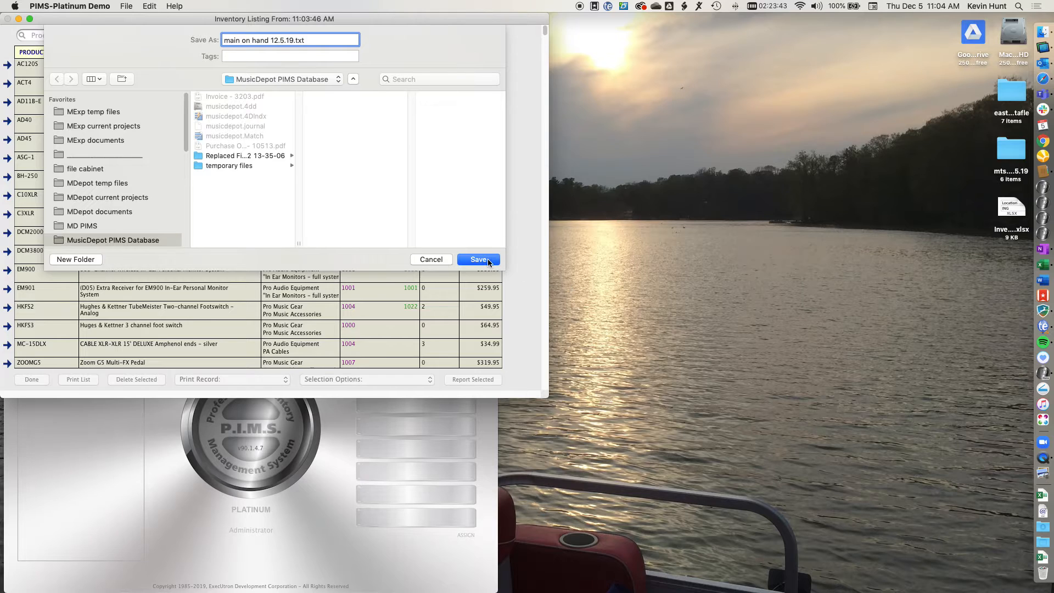
click(478, 259)
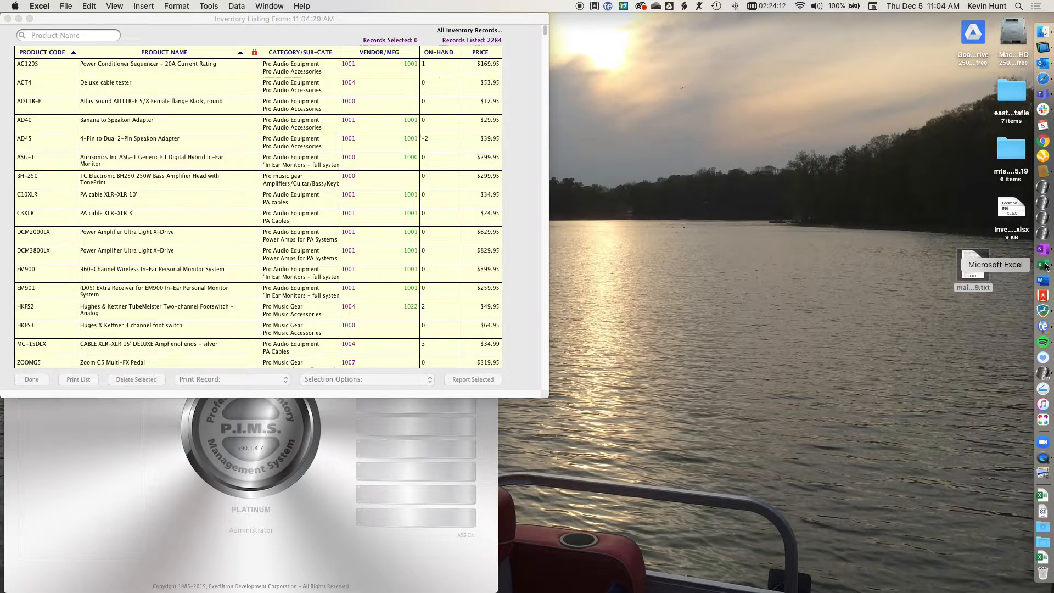
- In Excel, open 'main on hand 12.5.19.txt' from the Desktop
click(1040, 264)
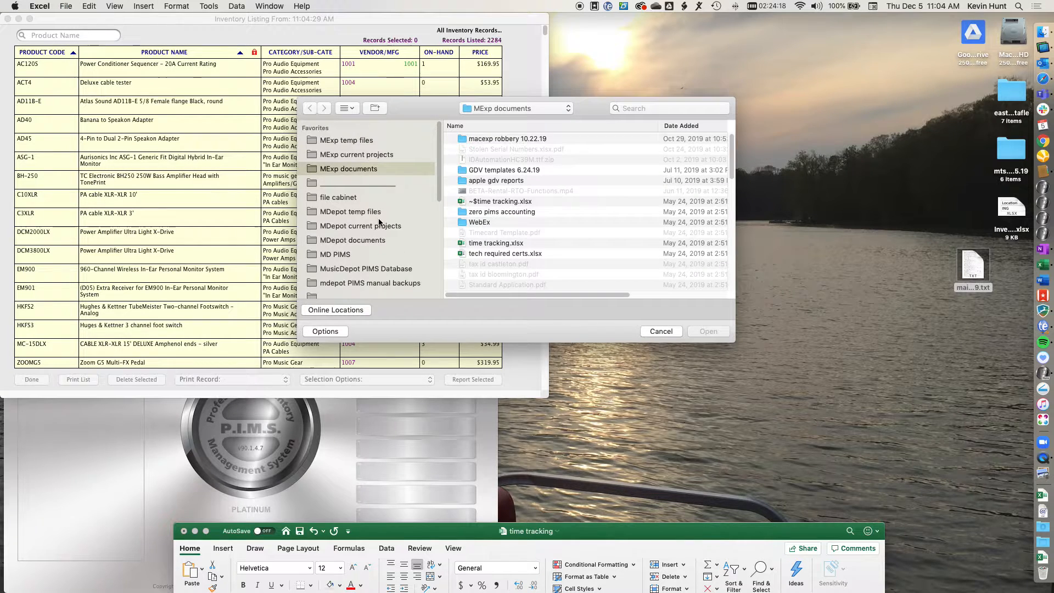
scroll(down, 3)
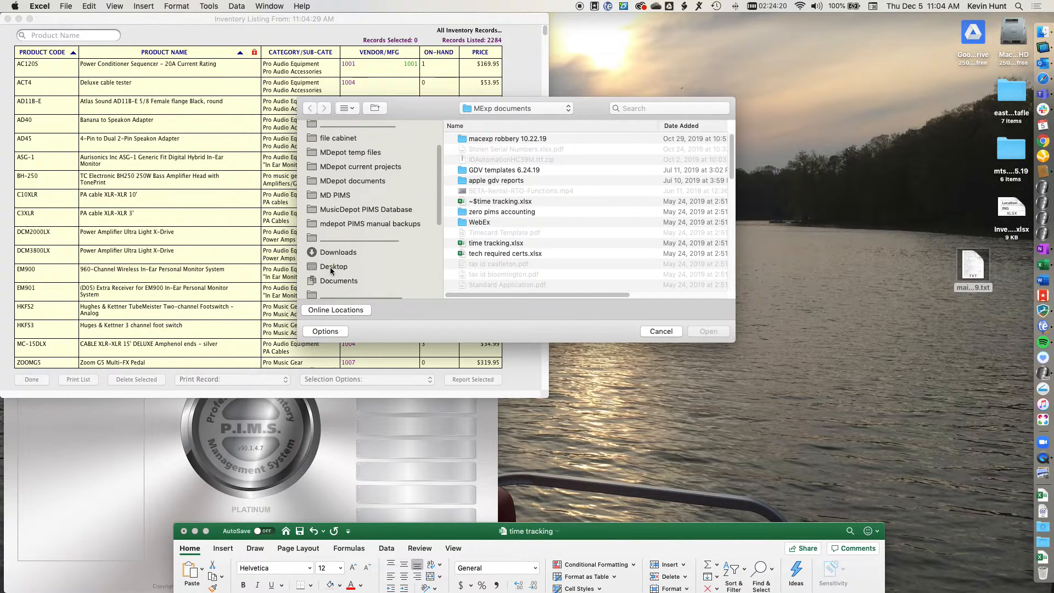
click(333, 266)
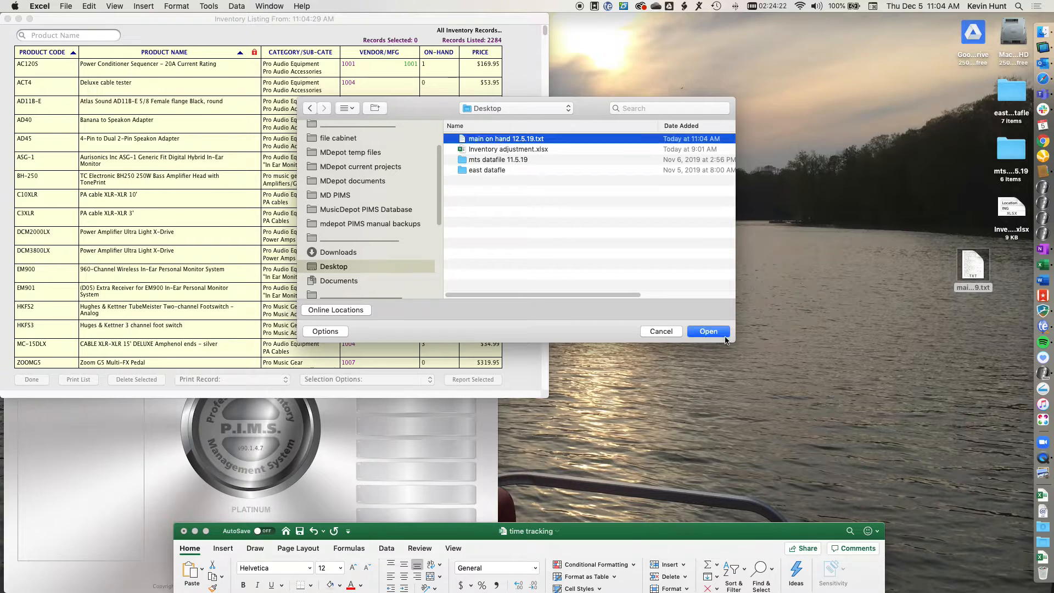
click(708, 330)
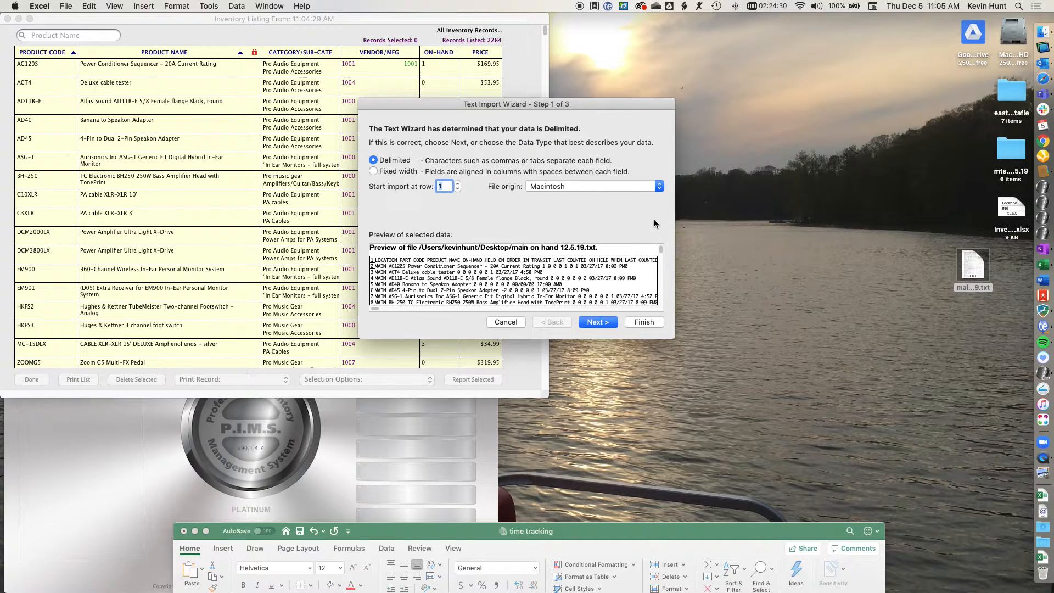
mouse_move(639, 320)
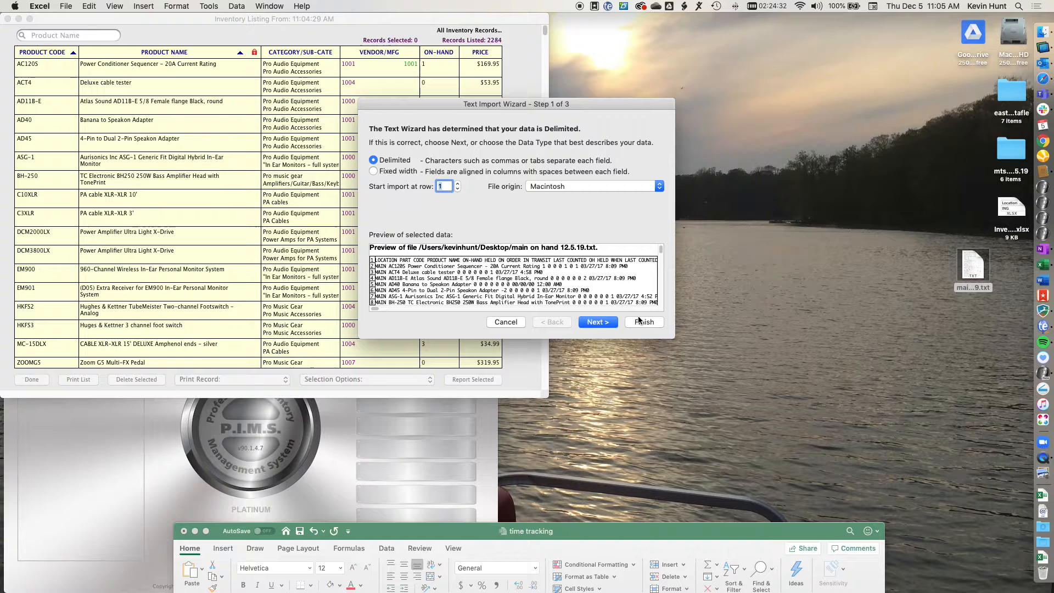
- Import as tab-delimited data with the location and part code columns as Text, then finish
click(595, 321)
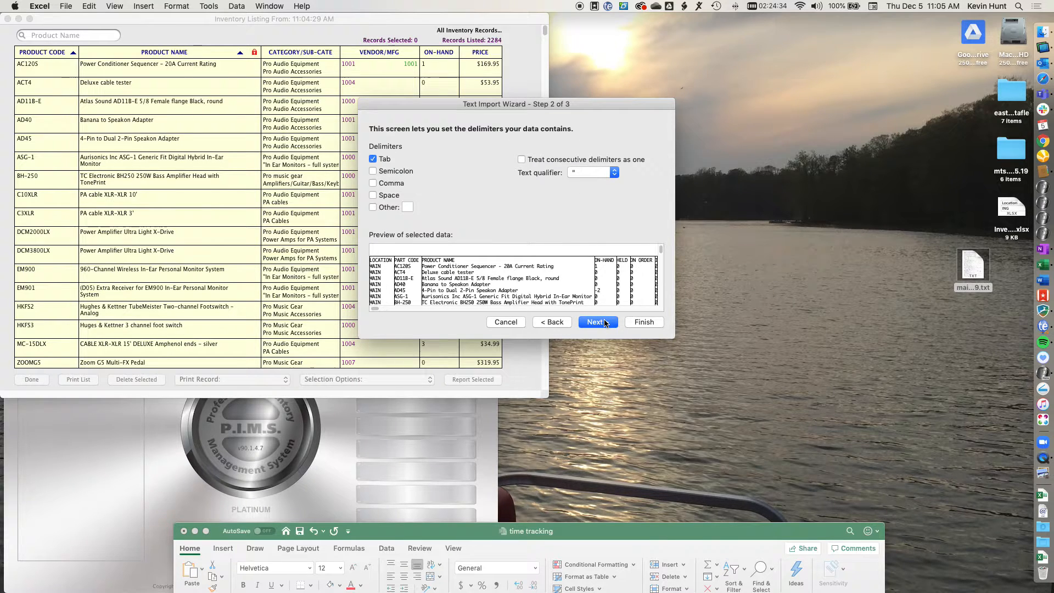
click(596, 322)
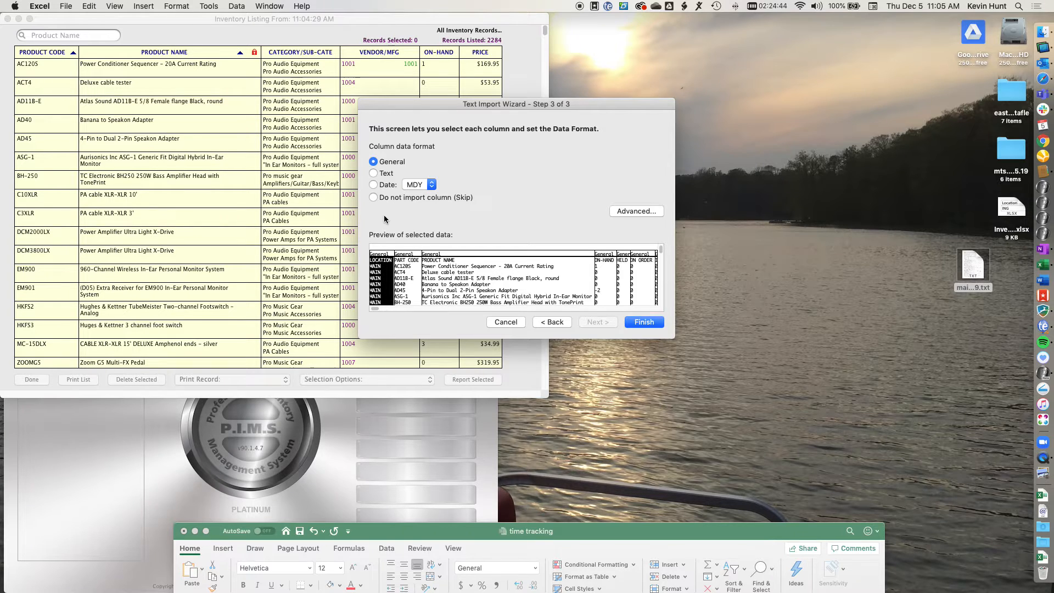
click(373, 172)
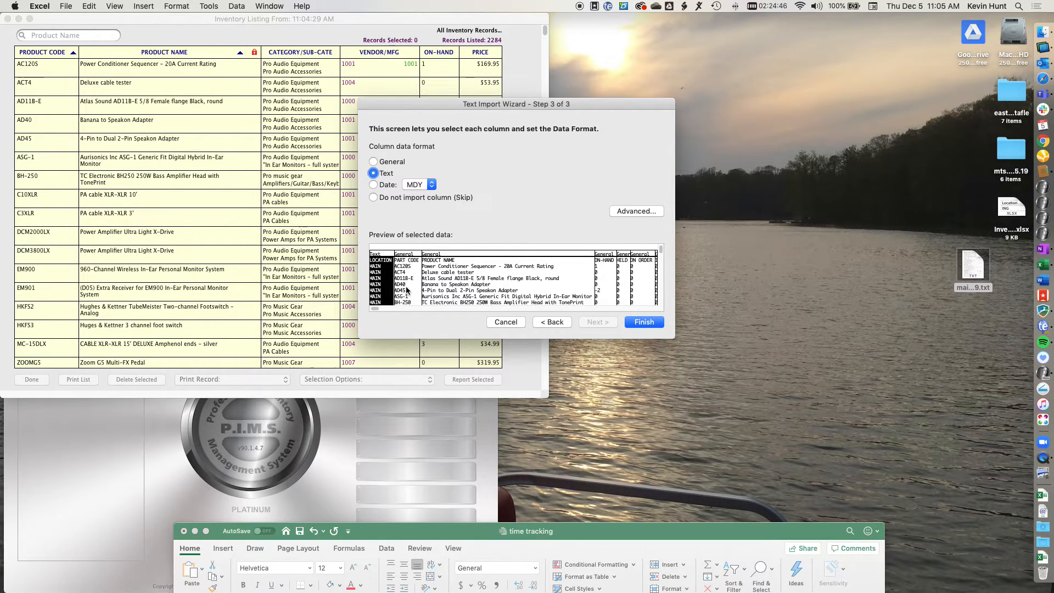
click(374, 162)
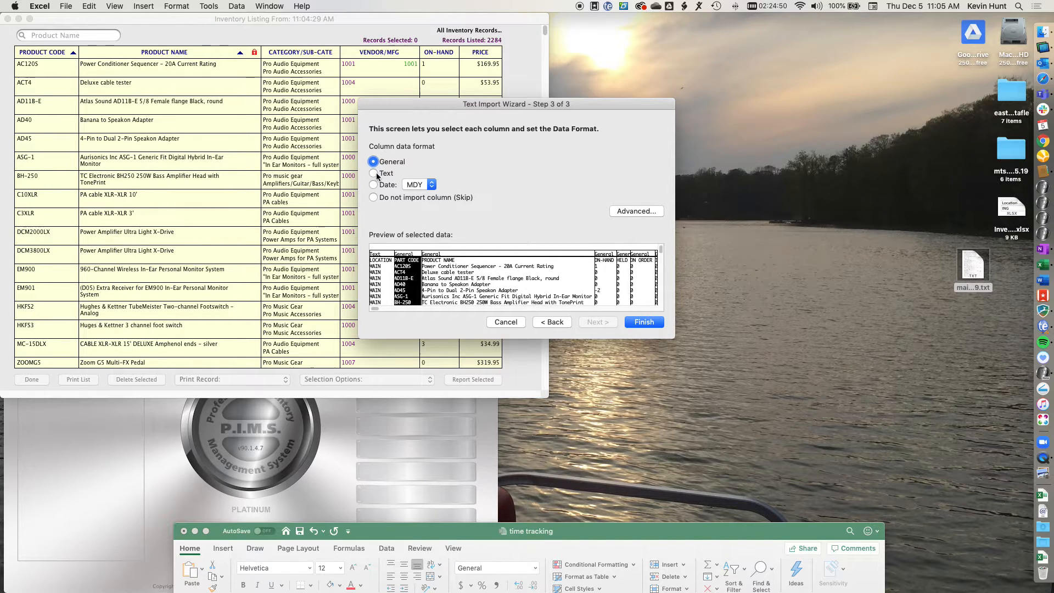
click(374, 172)
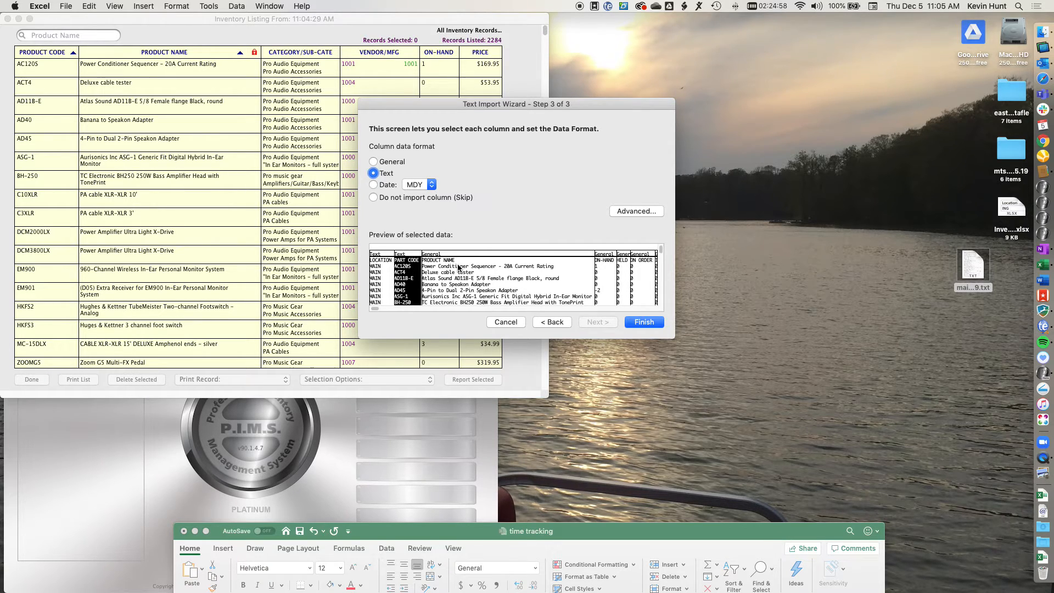
mouse_move(669, 389)
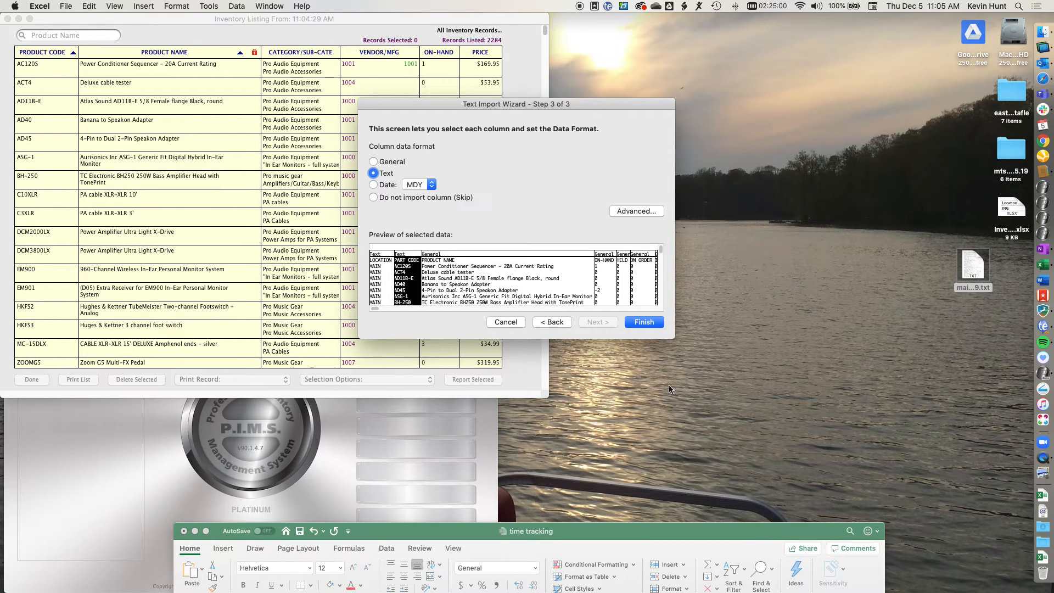
click(643, 322)
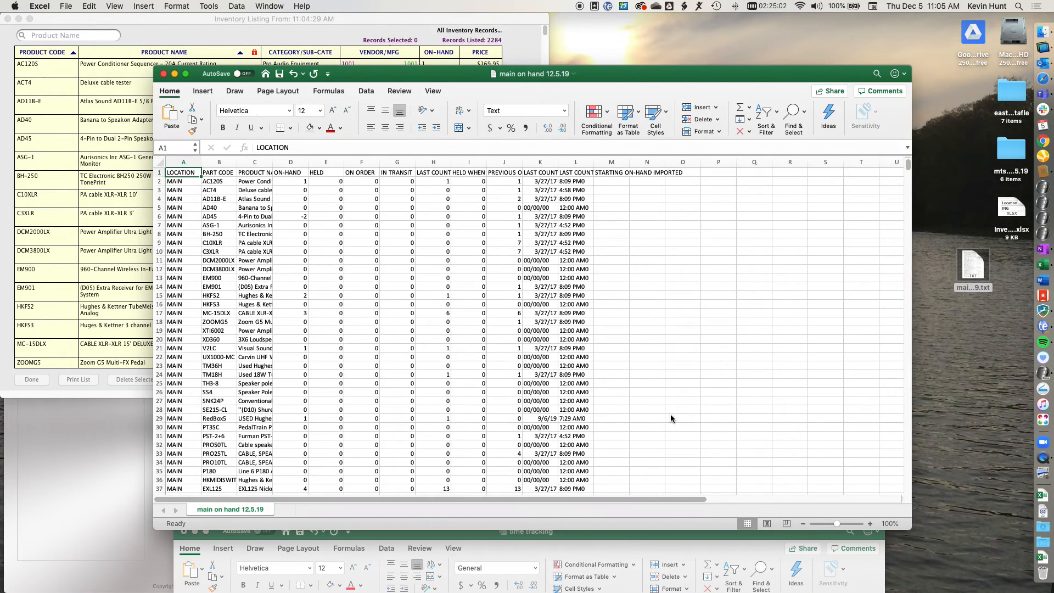